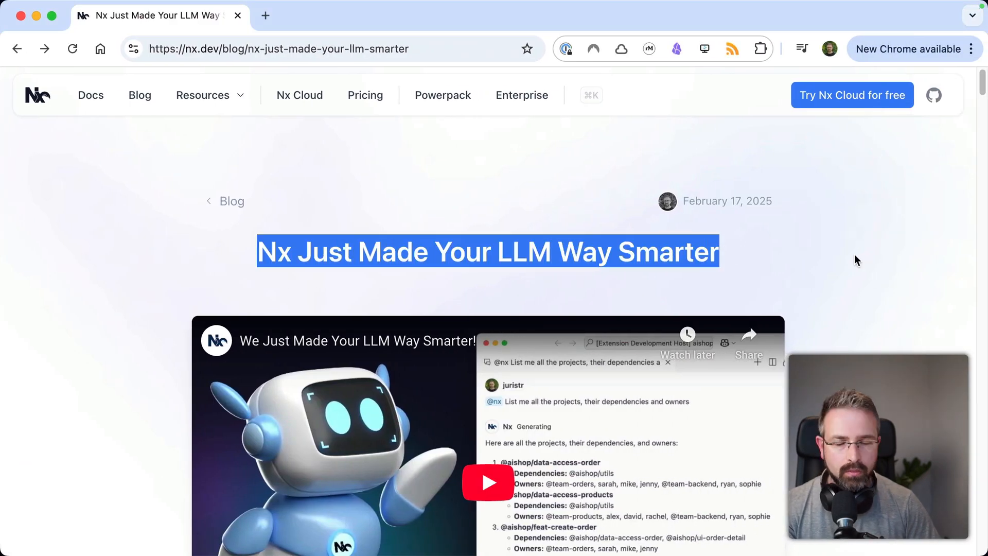
Step: Open packages/orders/ui-order-detail/package.json, showing tags scope:orders and type:ui
{"action": "scroll", "scroll_direction": "down", "scroll_amount": 3}
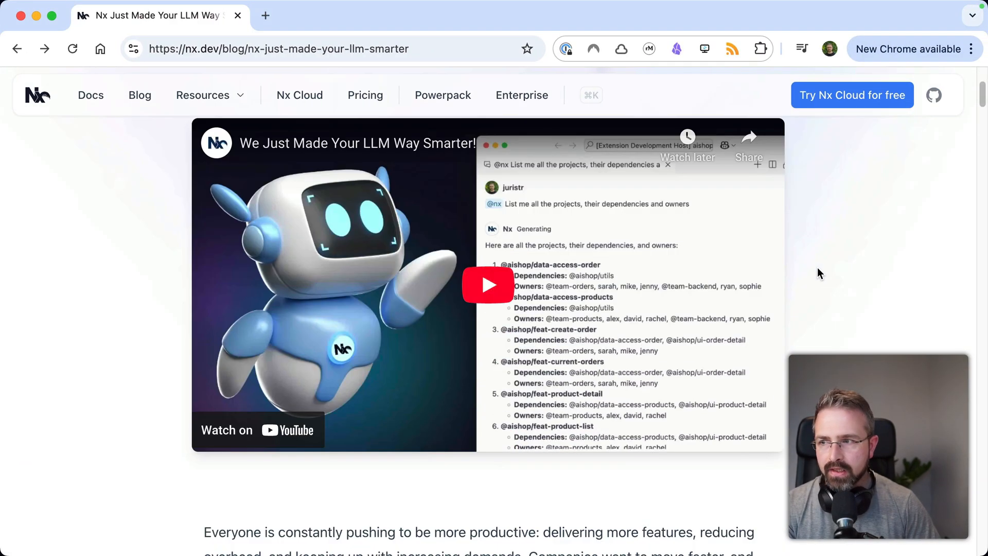
{"action": "scroll", "scroll_direction": "up", "scroll_amount": 3}
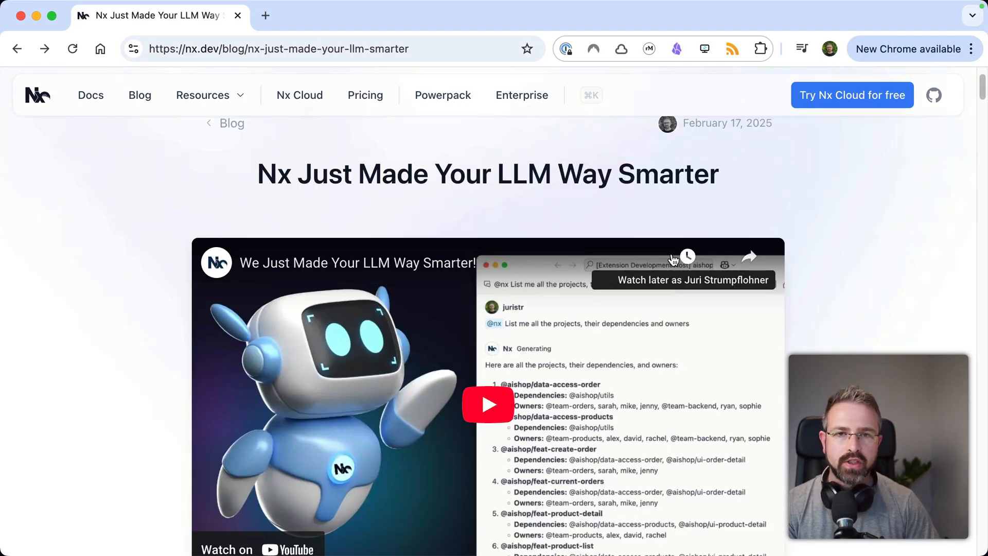
{"action": "scroll", "scroll_direction": "down", "scroll_amount": 3}
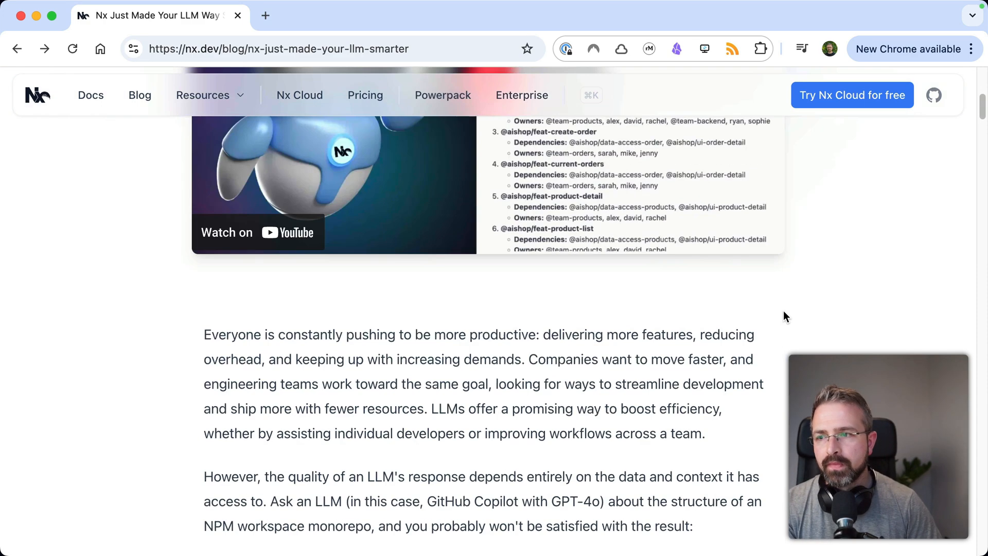
{"action": "scroll", "scroll_direction": "up", "scroll_amount": 3}
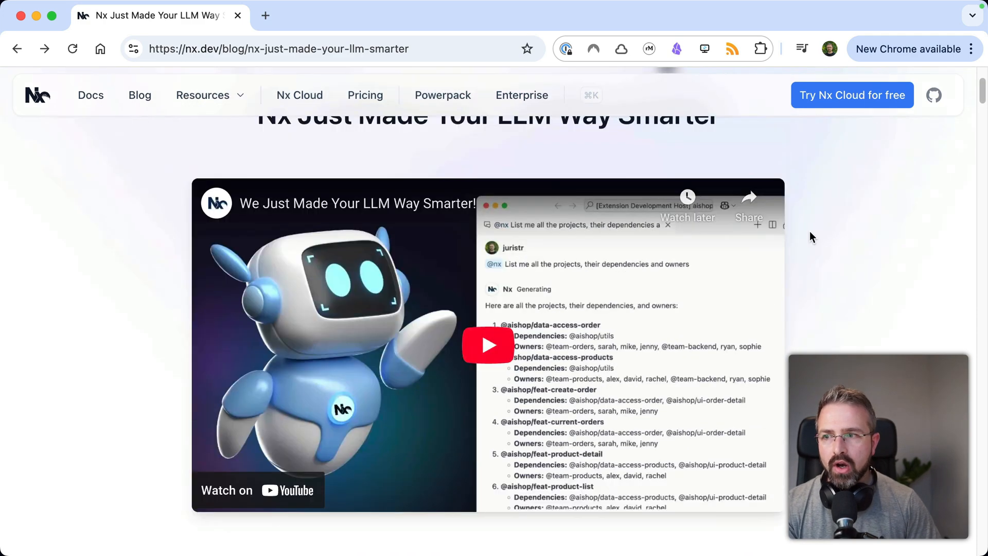
{"action": "scroll", "scroll_direction": "up", "scroll_amount": 3}
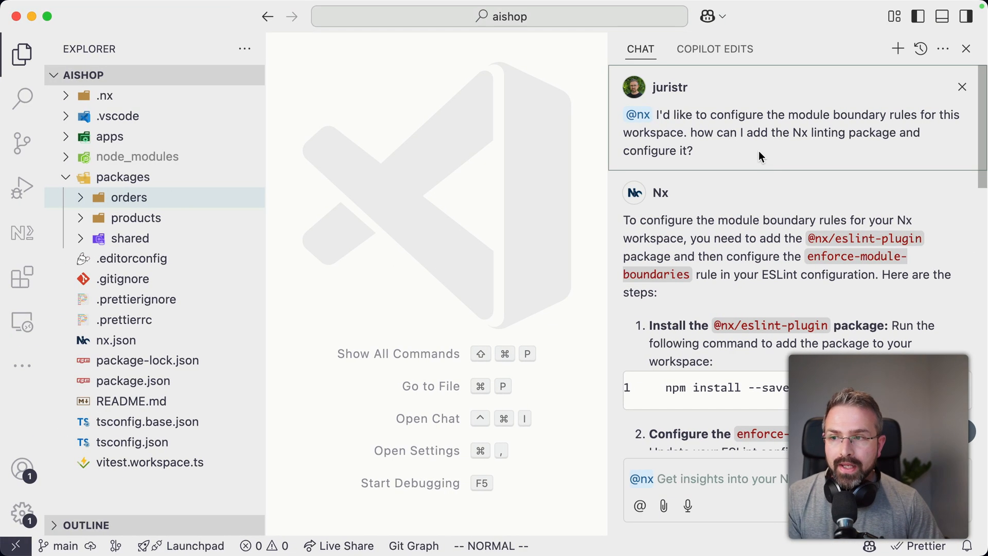
{"action": "mouse_move", "coordinate": [23, 238]}
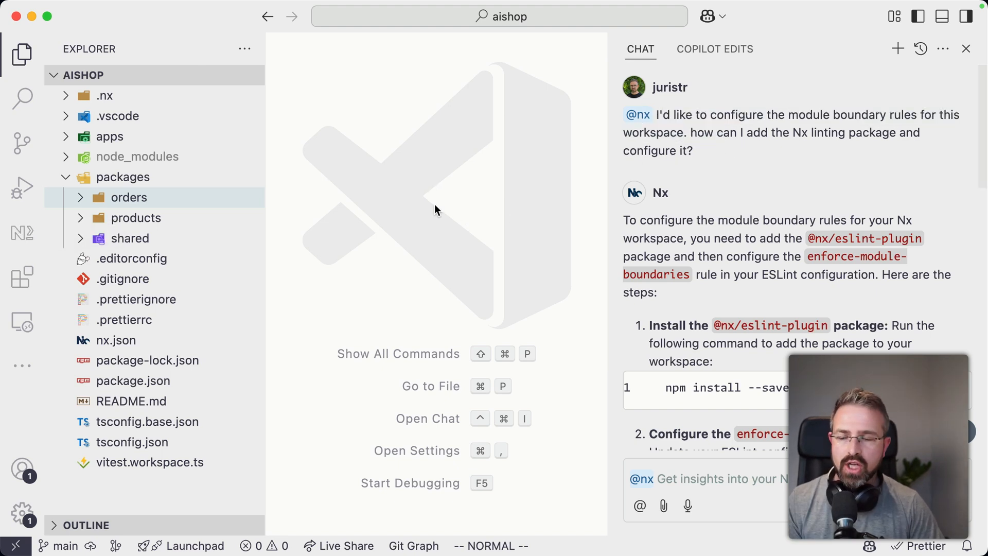
{"action": "left_click", "coordinate": [117, 116]}
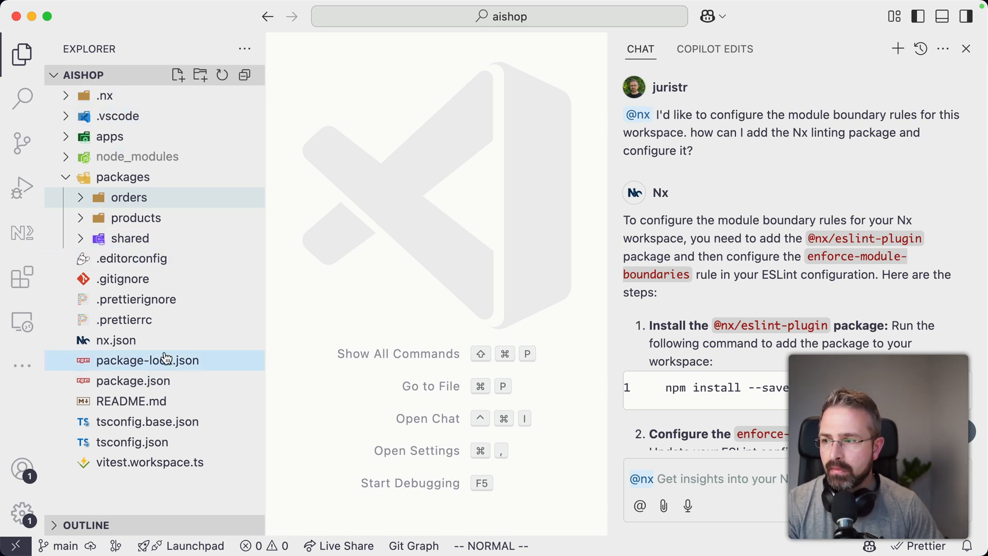
{"action": "mouse_move", "coordinate": [280, 289]}
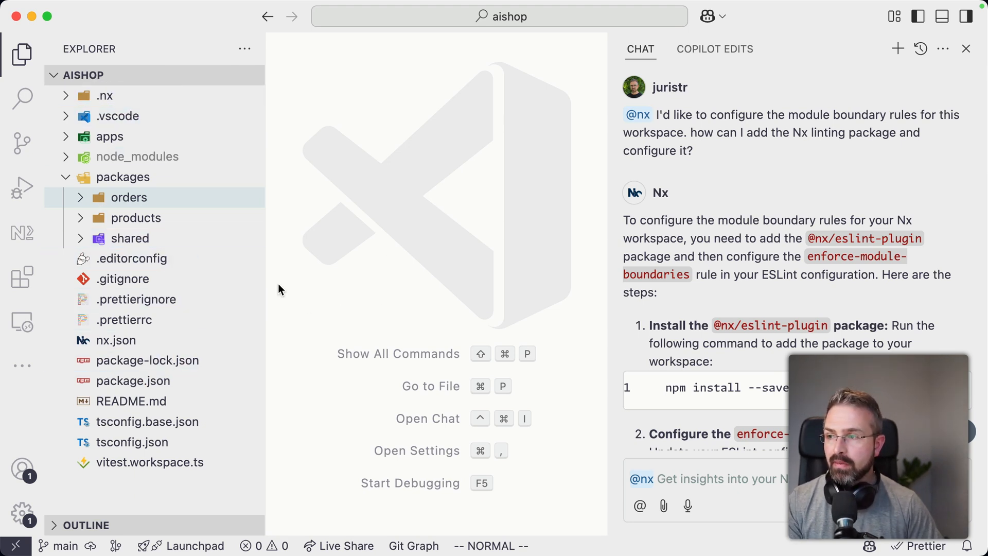
{"action": "mouse_move", "coordinate": [575, 211]}
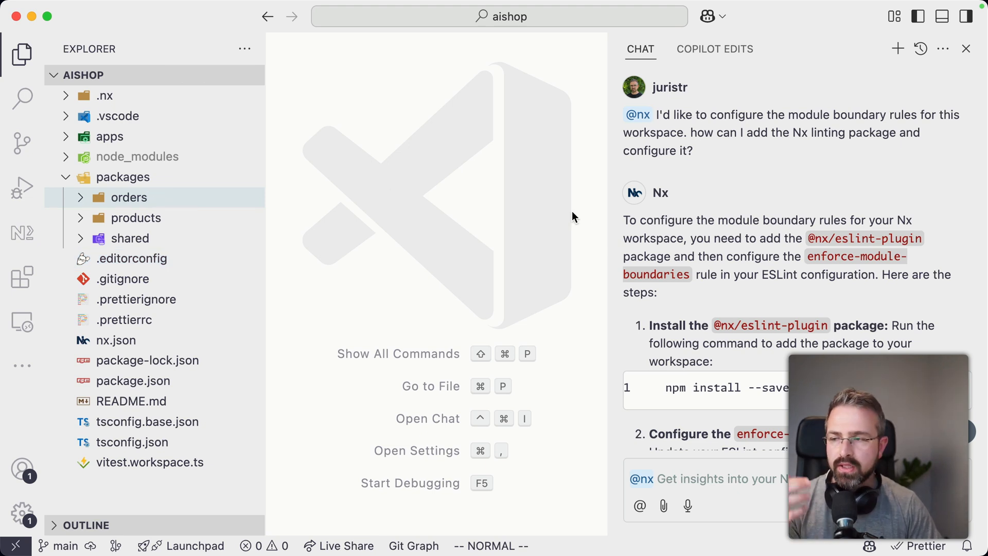
{"action": "mouse_move", "coordinate": [422, 265]}
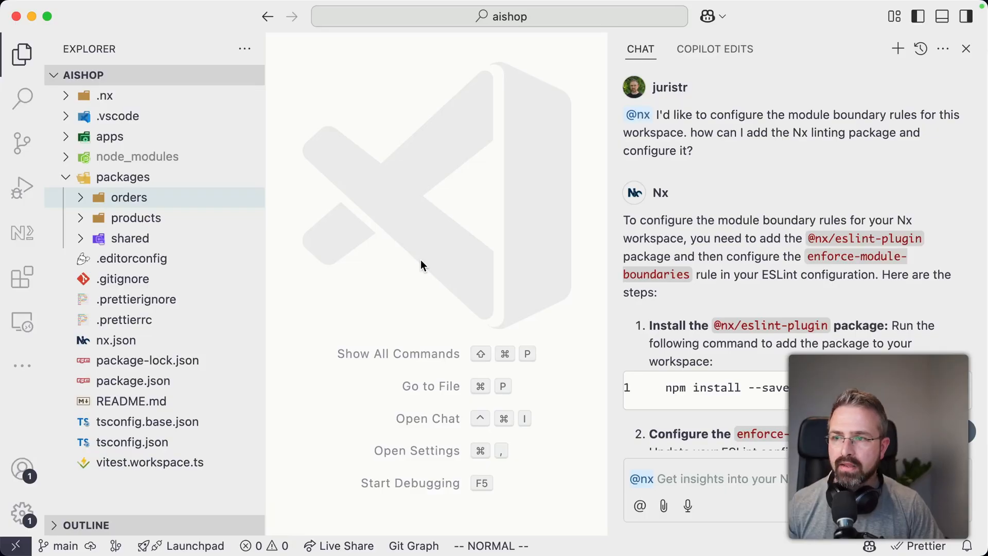
{"action": "mouse_move", "coordinate": [657, 119]}
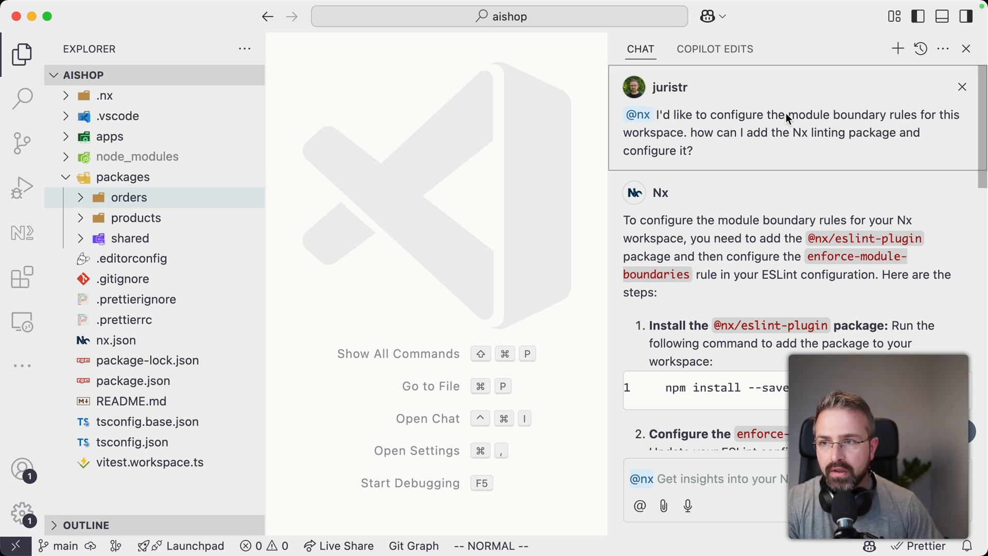
{"action": "left_click", "coordinate": [129, 198]}
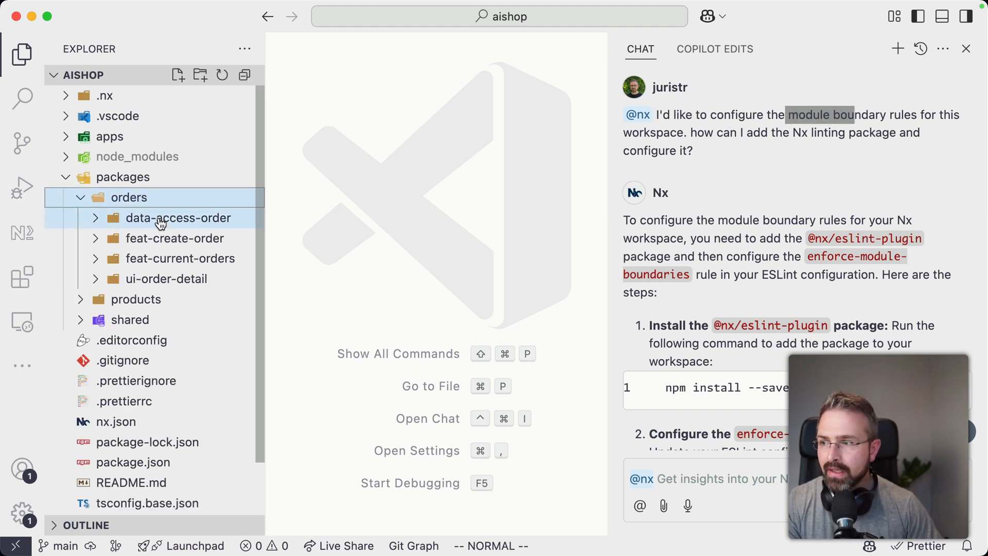
{"action": "left_click", "coordinate": [166, 279]}
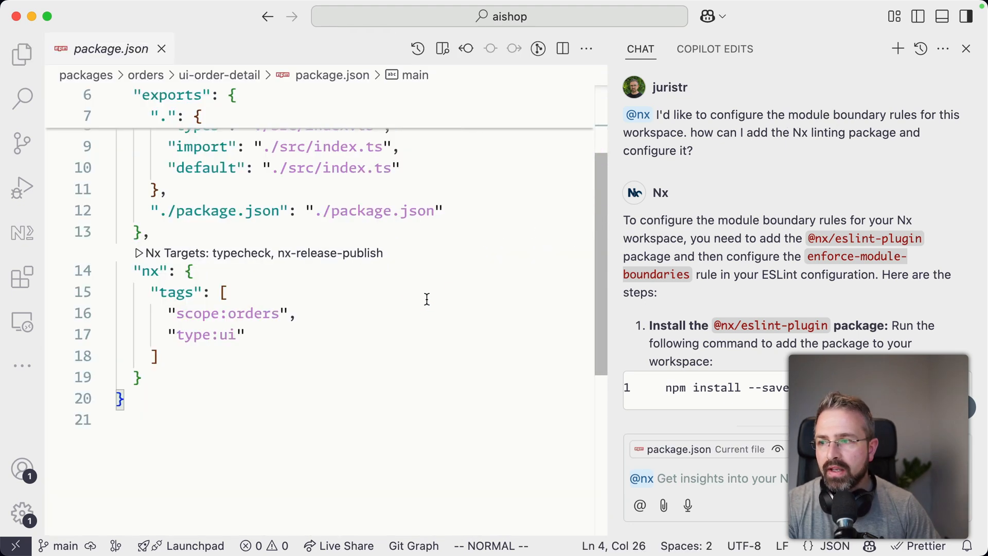
{"action": "left_click", "coordinate": [153, 357]}
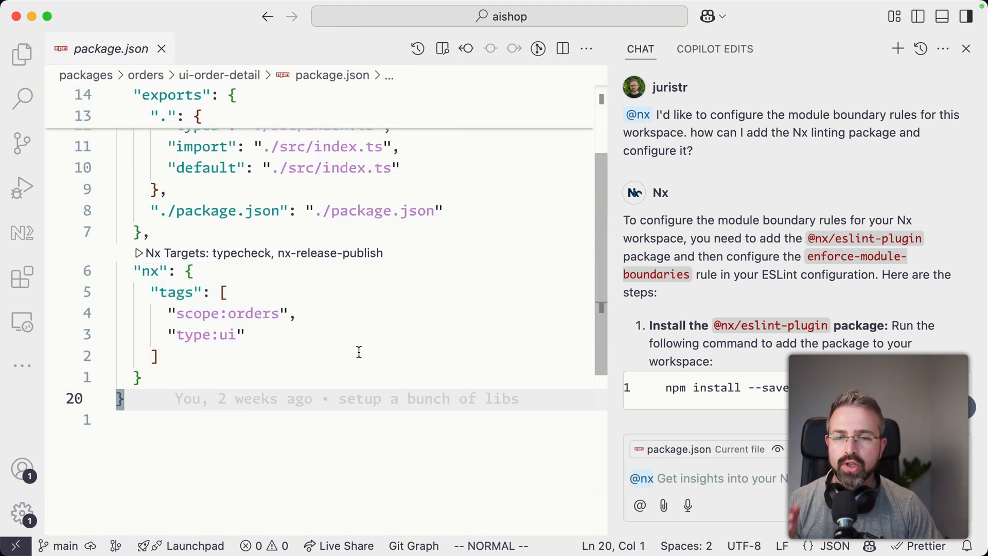
{"action": "mouse_move", "coordinate": [265, 328]}
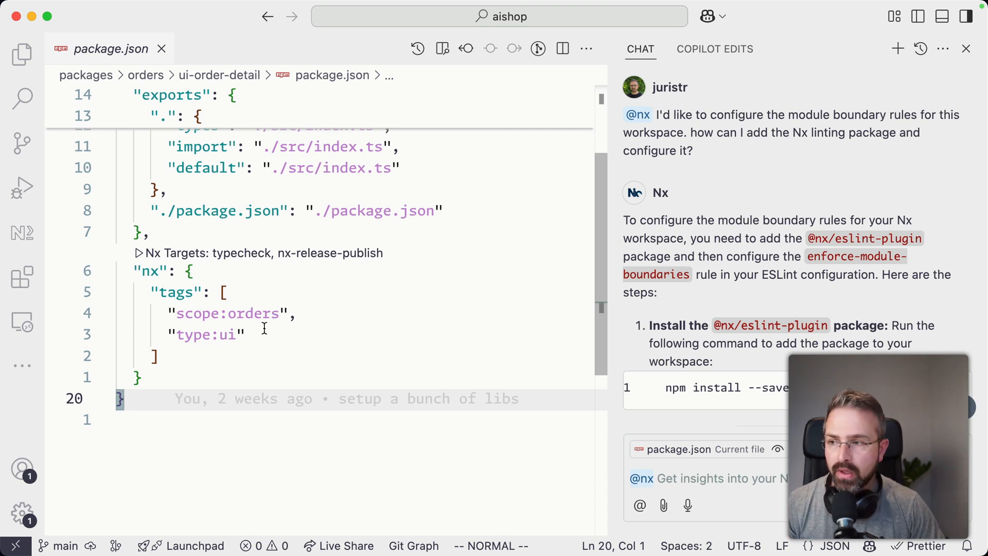
{"action": "left_click", "coordinate": [225, 334]}
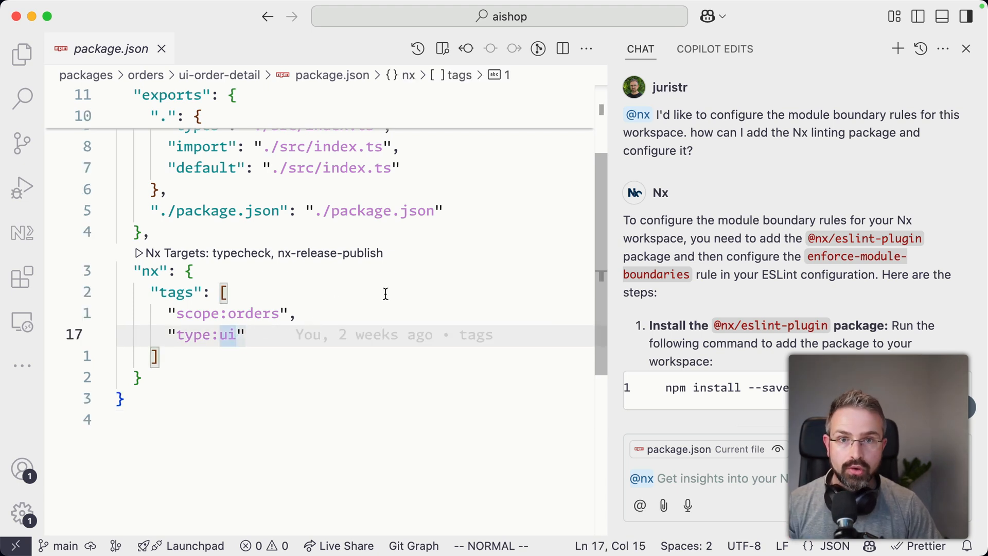
{"action": "mouse_move", "coordinate": [443, 249]}
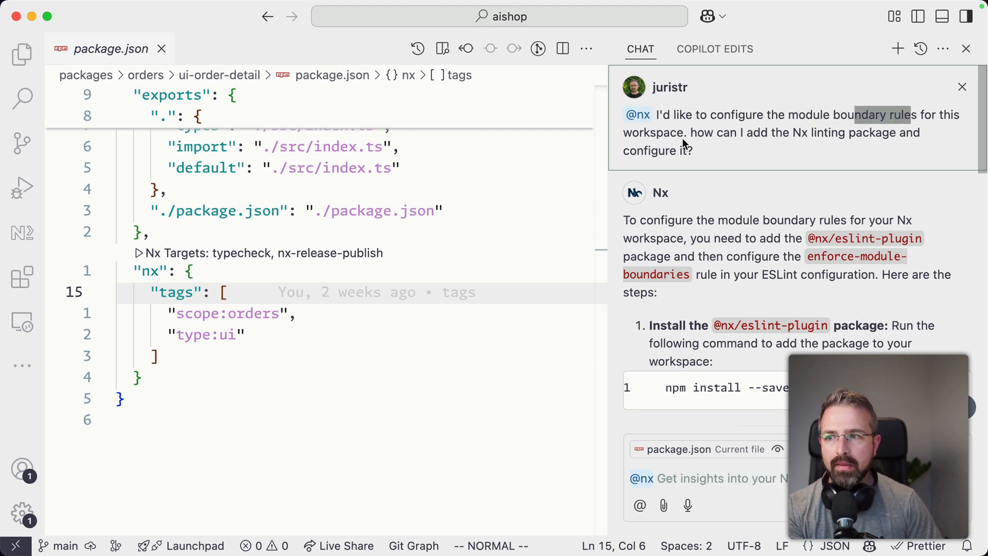
{"action": "mouse_move", "coordinate": [763, 162]}
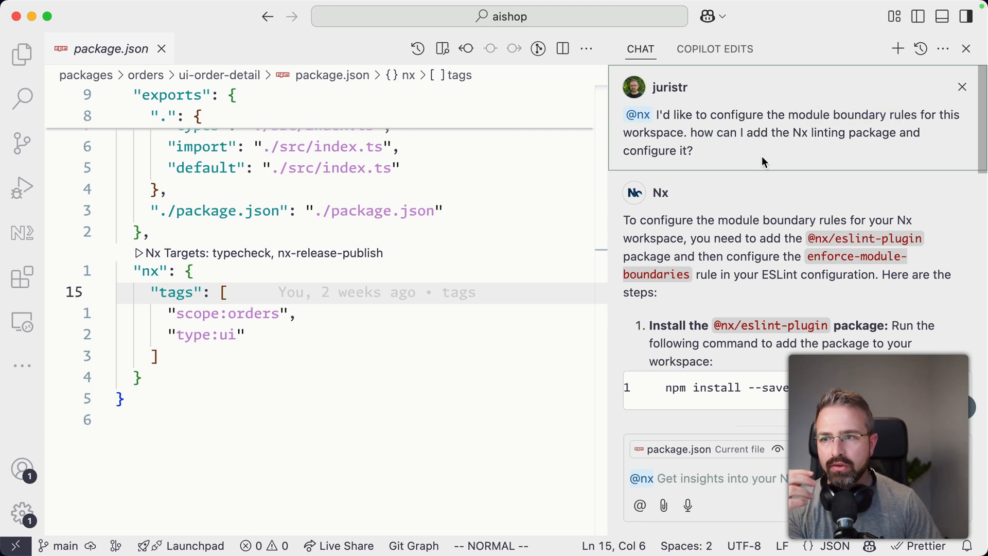
{"action": "mouse_move", "coordinate": [789, 137]}
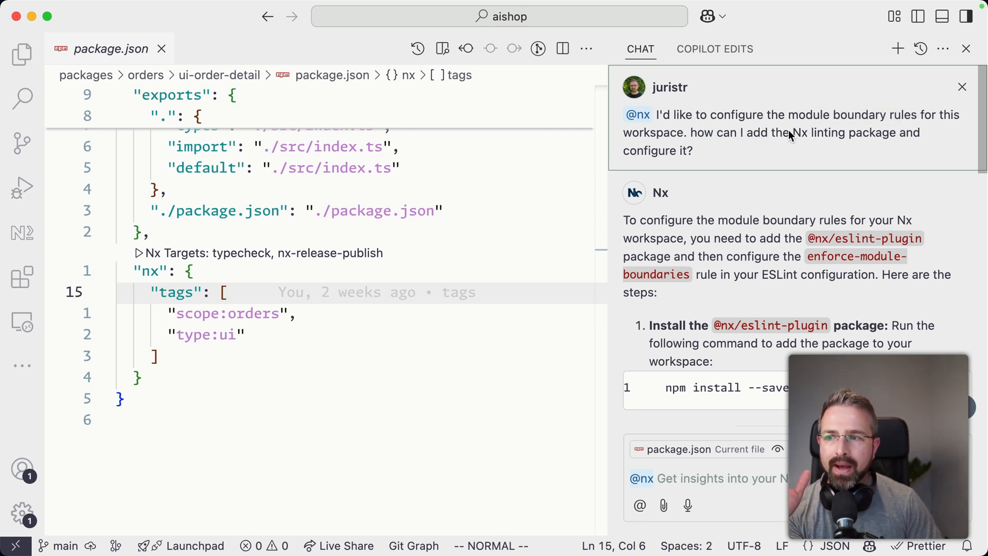
{"action": "mouse_move", "coordinate": [818, 129]}
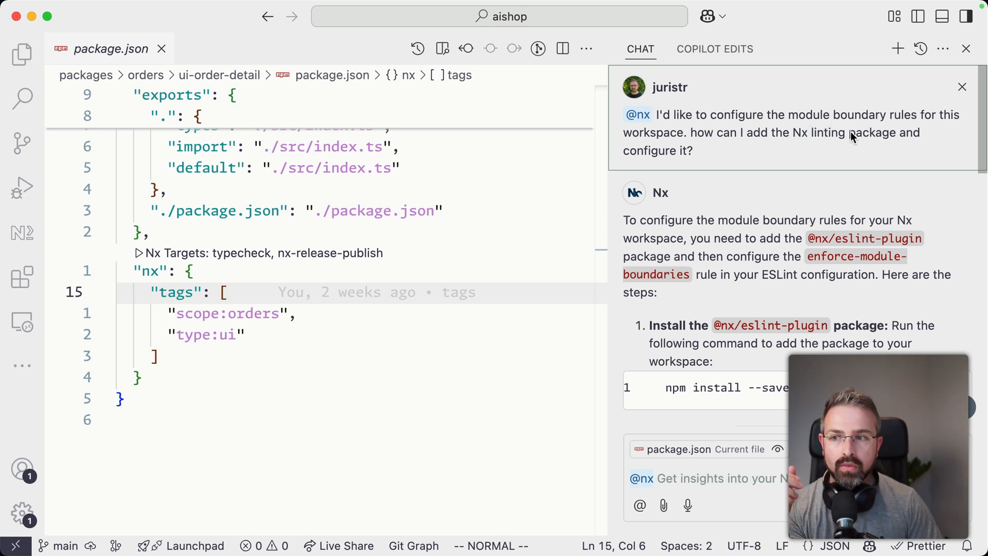
{"action": "mouse_move", "coordinate": [823, 129]}
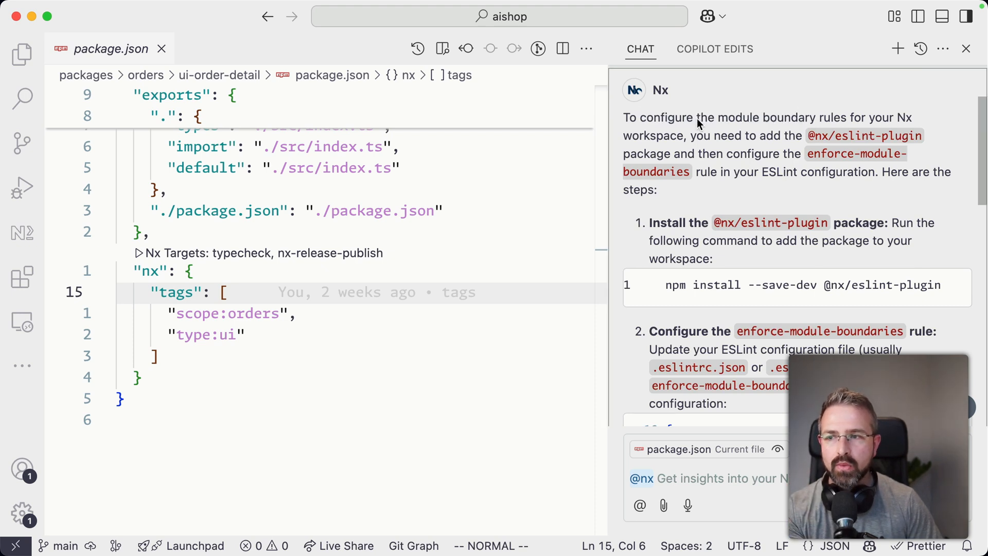
{"action": "mouse_move", "coordinate": [742, 133]}
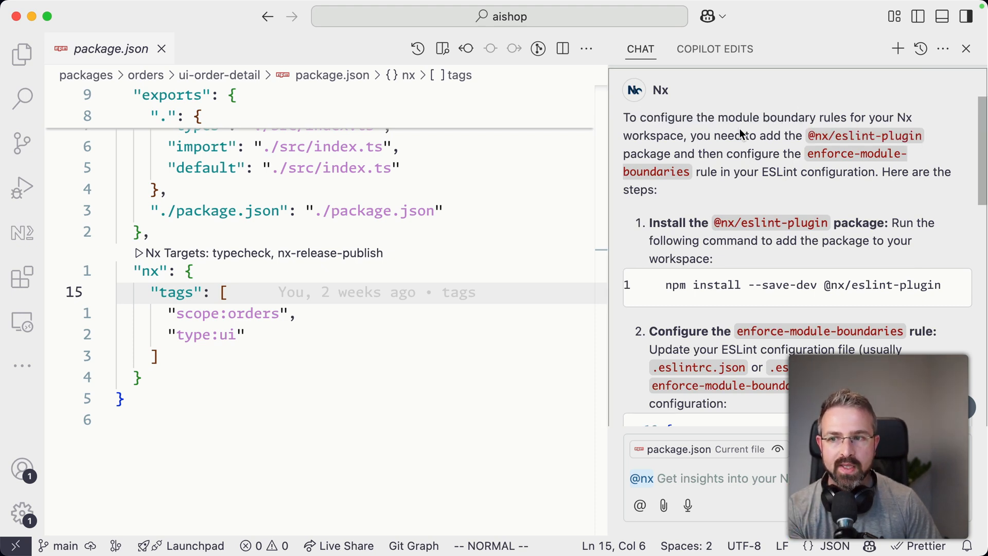
{"action": "mouse_move", "coordinate": [711, 155]}
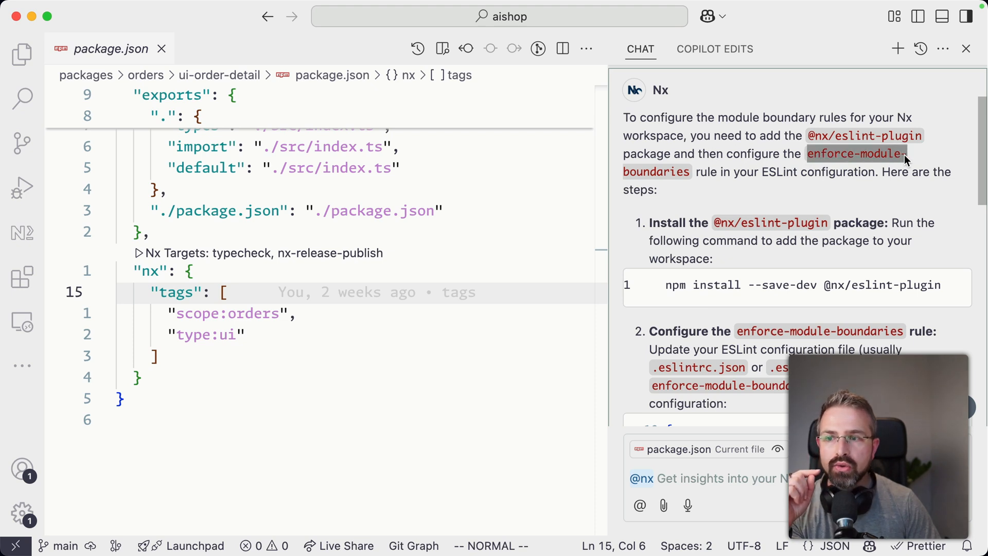
Step: Scroll back up through the Nx chat's linting-plugin answer
{"action": "scroll", "scroll_direction": "up", "scroll_amount": 3}
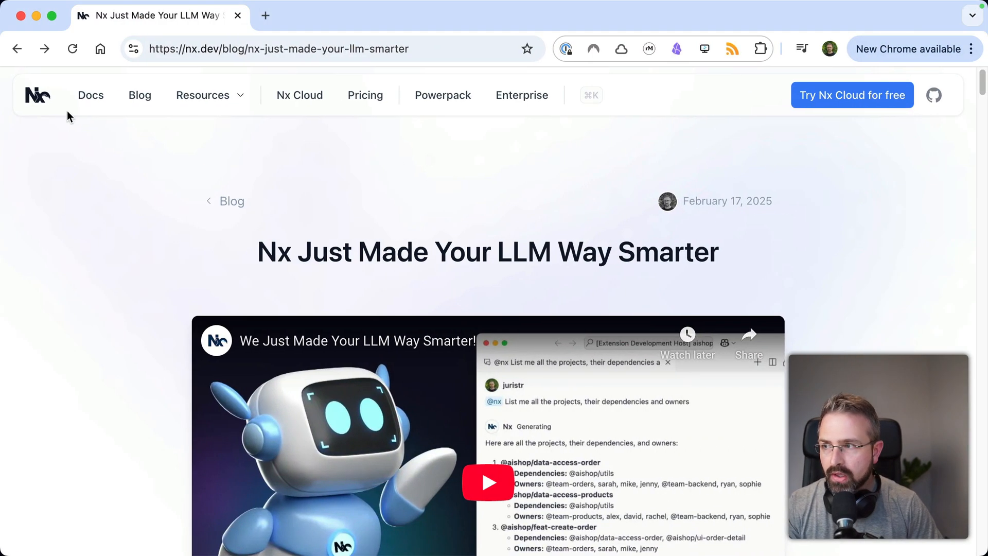
Step: Switch the nx.dev docs to the AI Chat page with the Nx Assistant greeting
{"action": "left_click", "coordinate": [90, 95]}
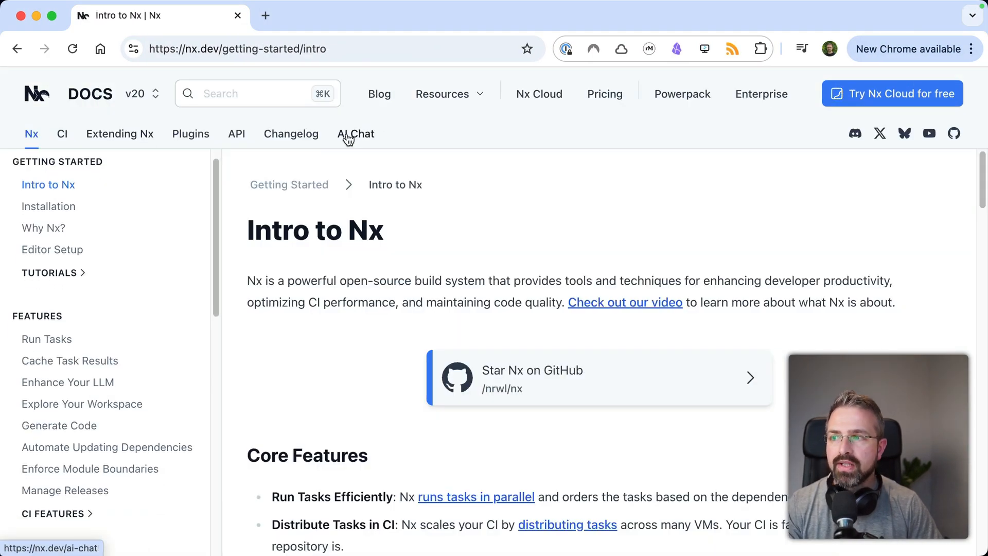
{"action": "left_click", "coordinate": [356, 134]}
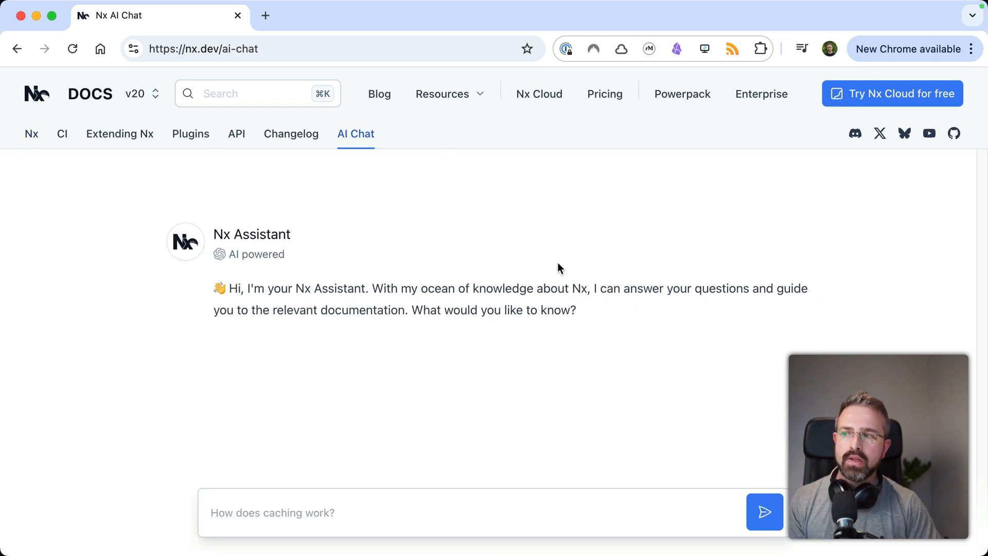
{"action": "mouse_move", "coordinate": [620, 238]}
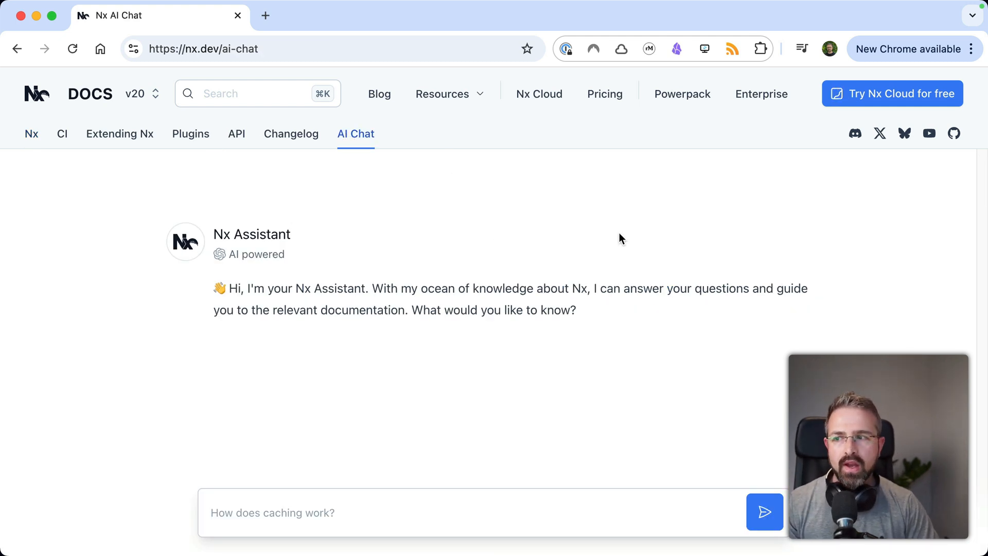
{"action": "mouse_move", "coordinate": [254, 251]}
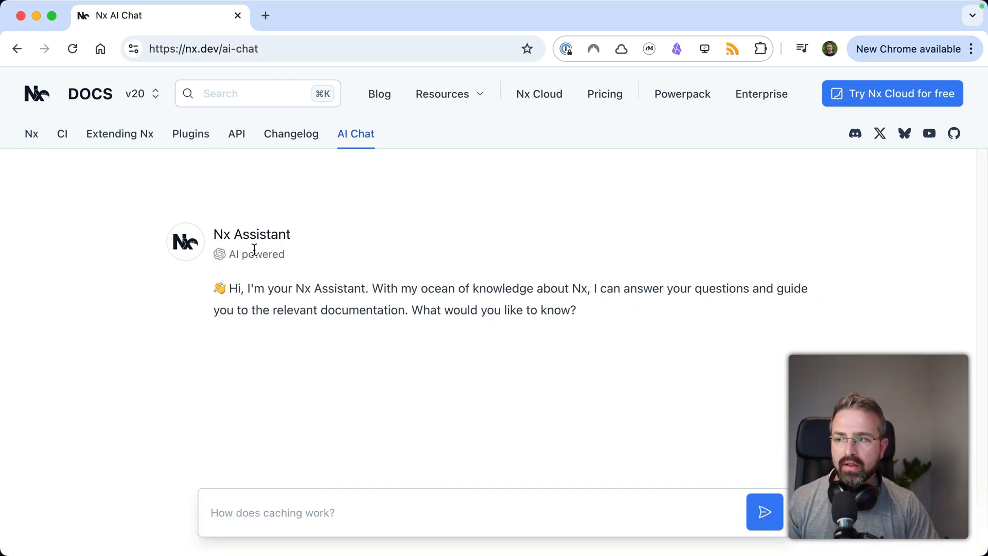
{"action": "mouse_move", "coordinate": [543, 362]}
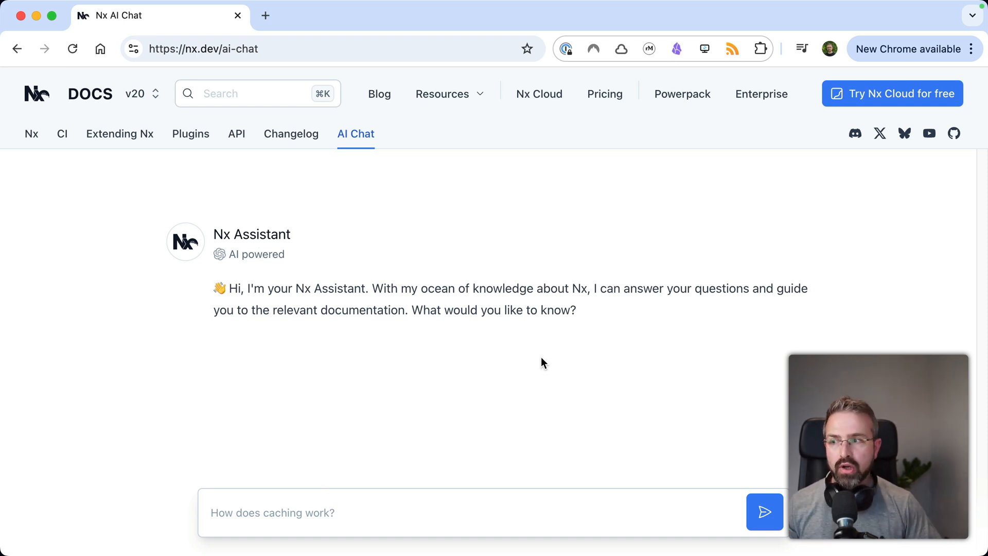
{"action": "mouse_move", "coordinate": [464, 271]}
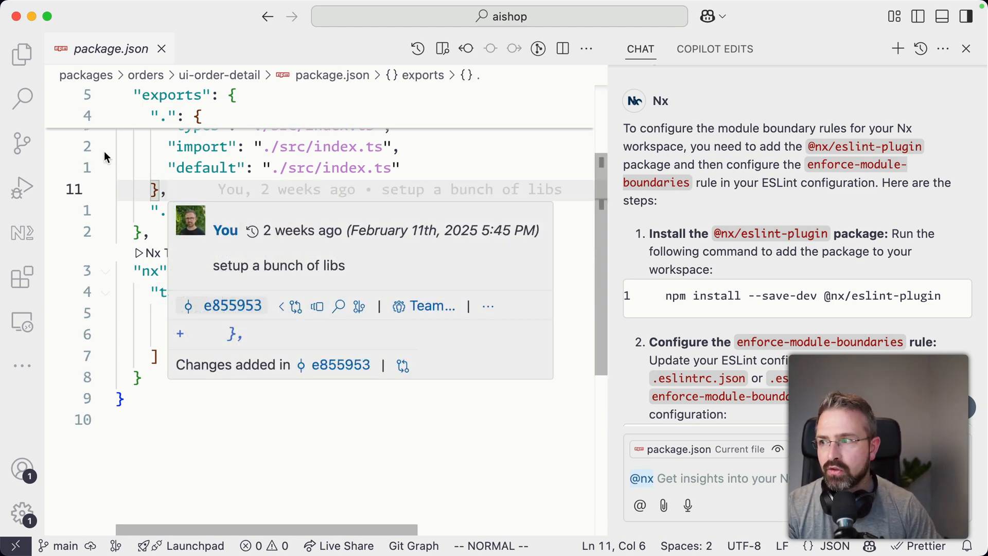
Step: Open .nx/workspace-data/project-graph.json and scroll through its project nodes
{"action": "left_click", "coordinate": [22, 56]}
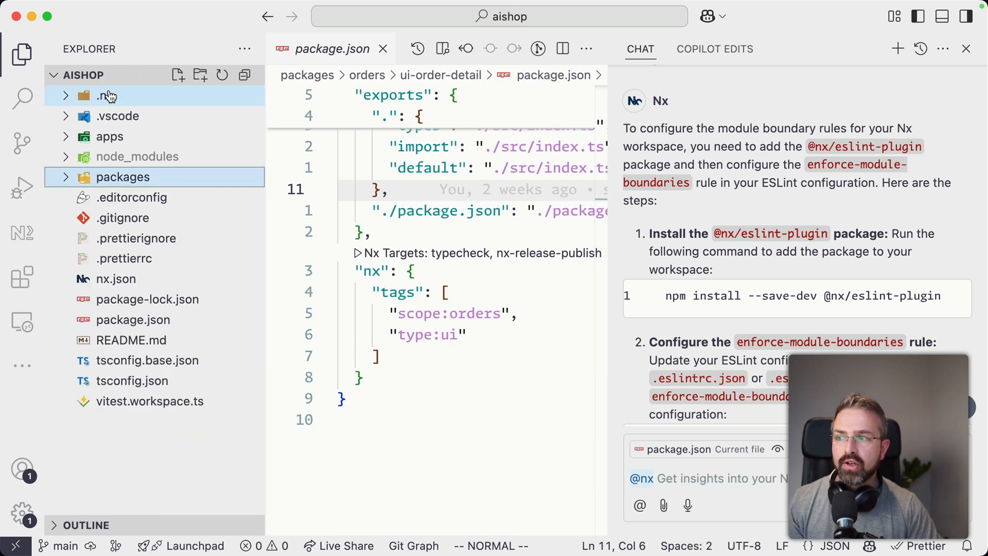
{"action": "left_click", "coordinate": [106, 95]}
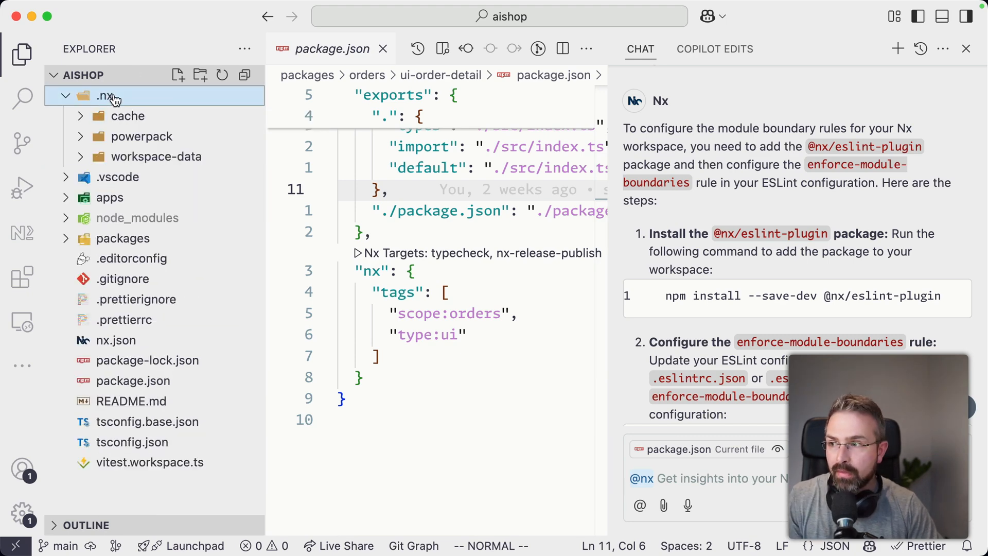
{"action": "left_click", "coordinate": [155, 156]}
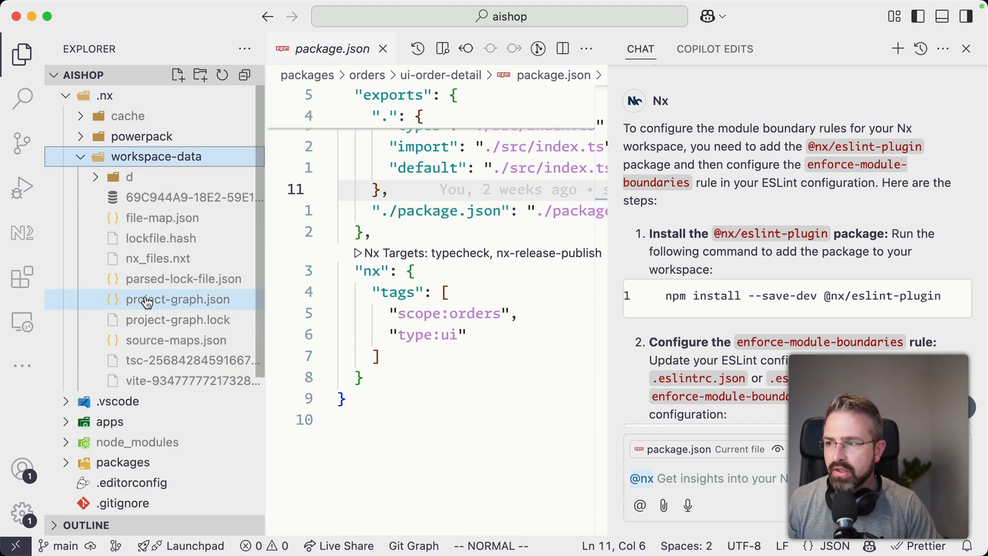
{"action": "double_click", "coordinate": [180, 300]}
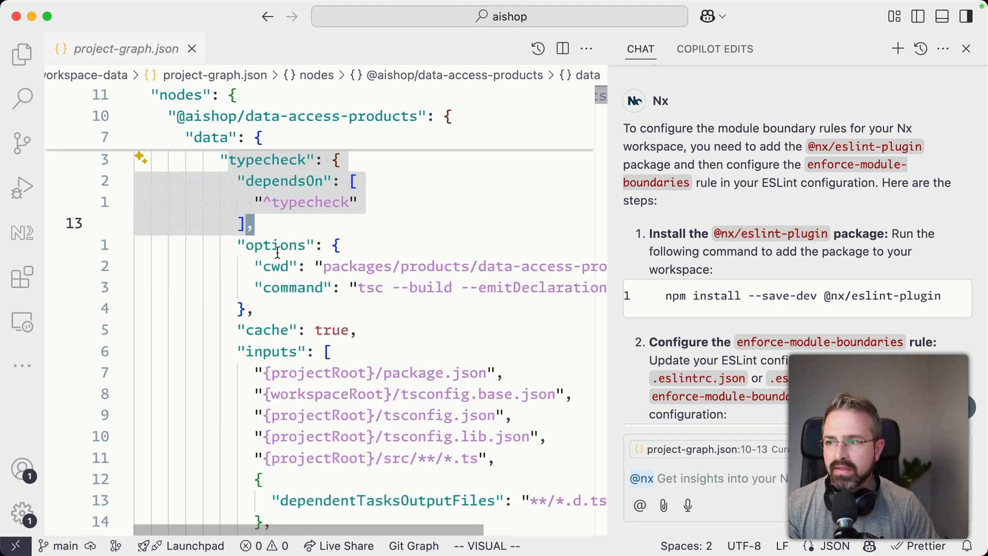
{"action": "scroll", "scroll_direction": "down", "scroll_amount": 3}
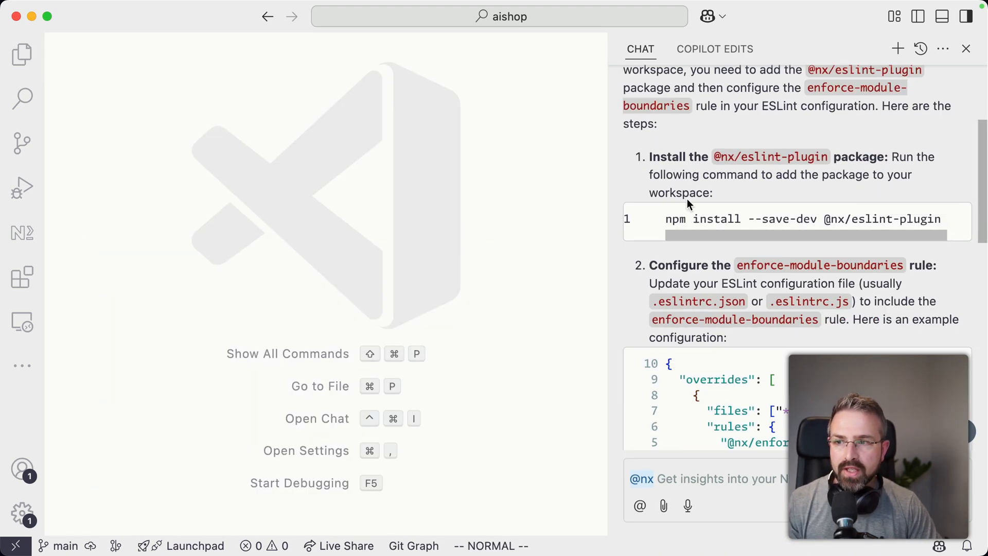
Step: Scroll the chat answer to the example type:feature, type:ui and type:util constraints
{"action": "scroll", "scroll_direction": "up", "scroll_amount": 3}
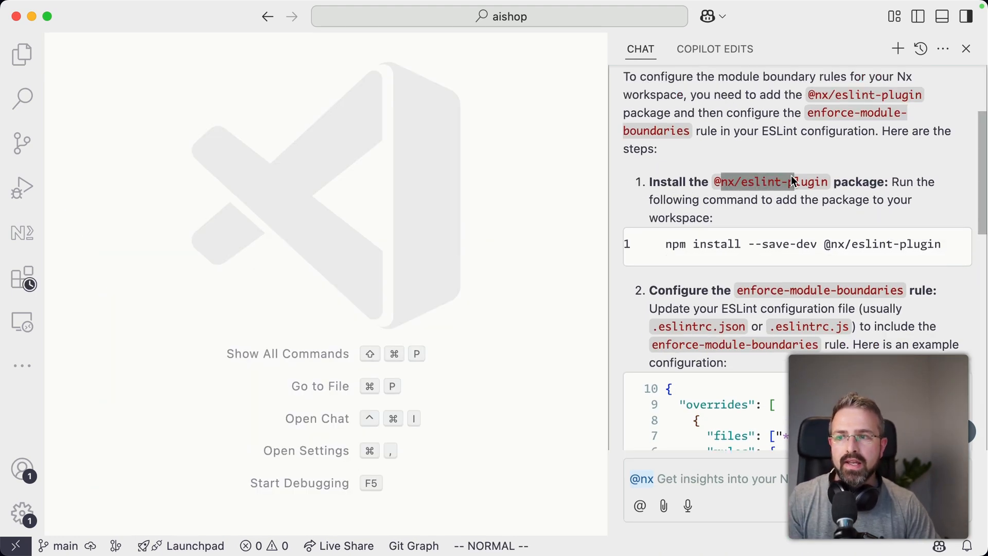
{"action": "mouse_move", "coordinate": [803, 224]}
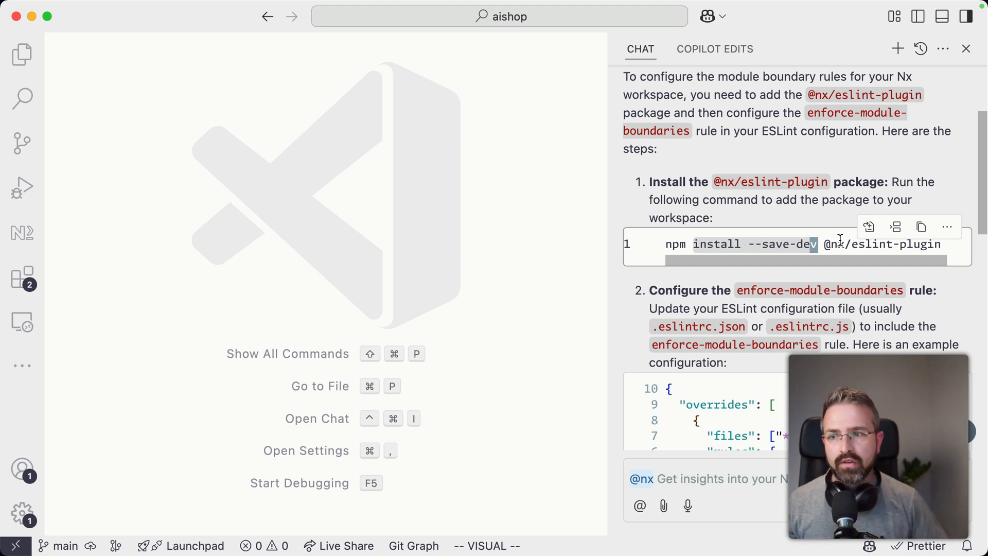
{"action": "scroll", "scroll_direction": "down", "scroll_amount": 3}
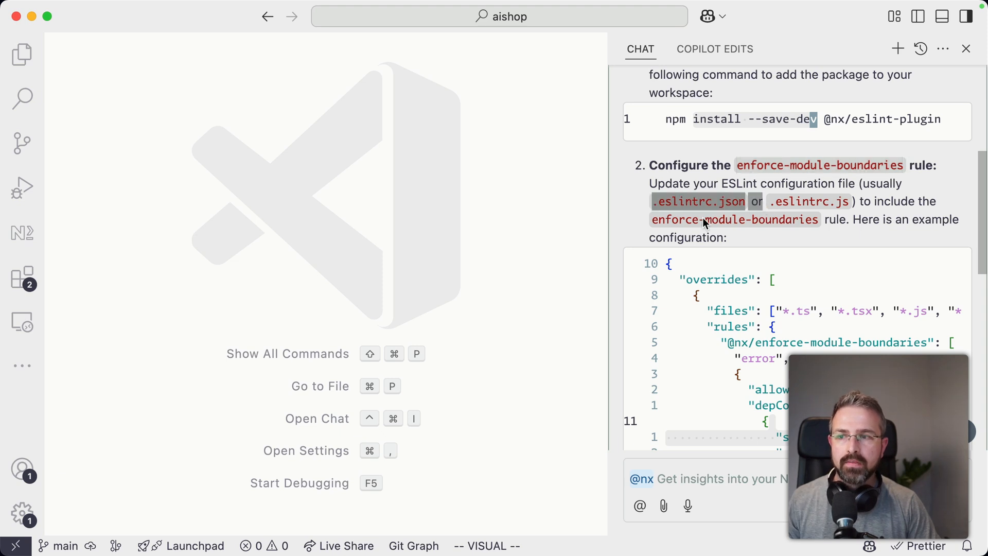
{"action": "scroll", "scroll_direction": "down", "scroll_amount": 3}
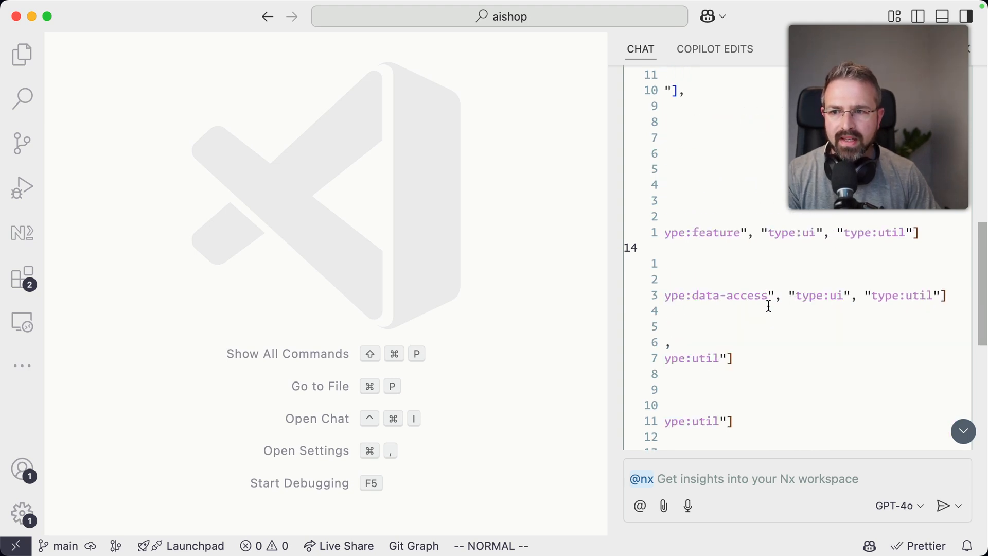
{"action": "scroll", "scroll_direction": "right", "scroll_amount": 3}
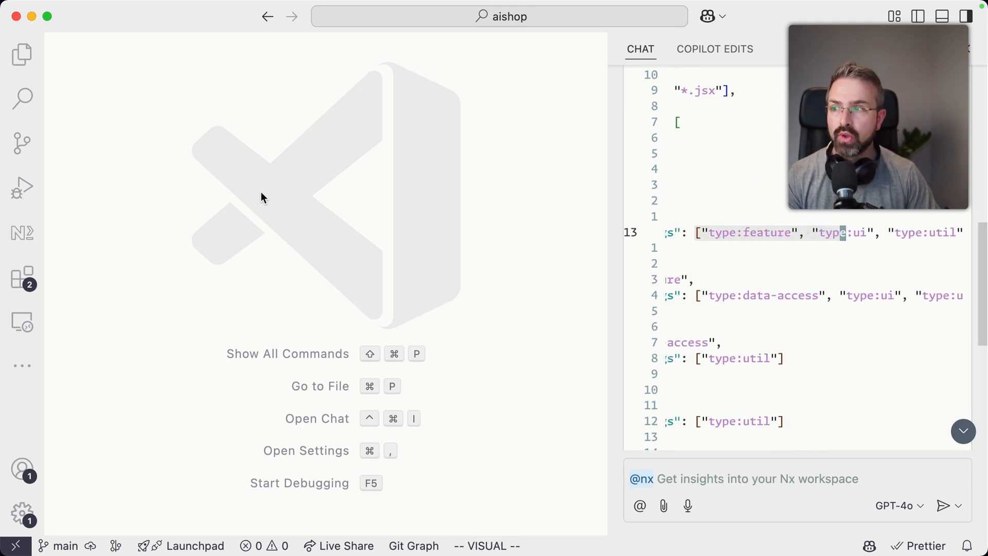
Step: Show the Explorer, collapse workspace-data and expand the packages folder
{"action": "left_click", "coordinate": [23, 54]}
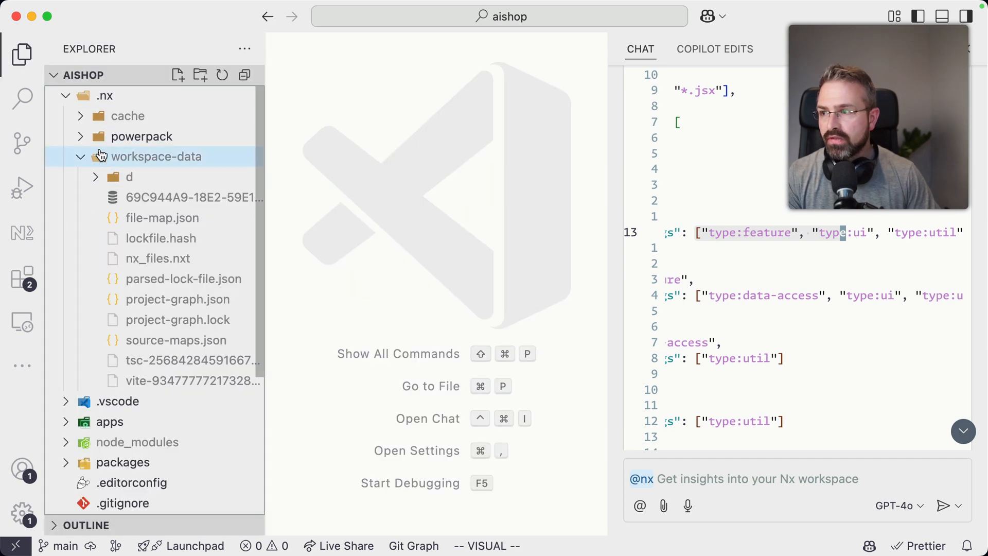
{"action": "left_click", "coordinate": [122, 239]}
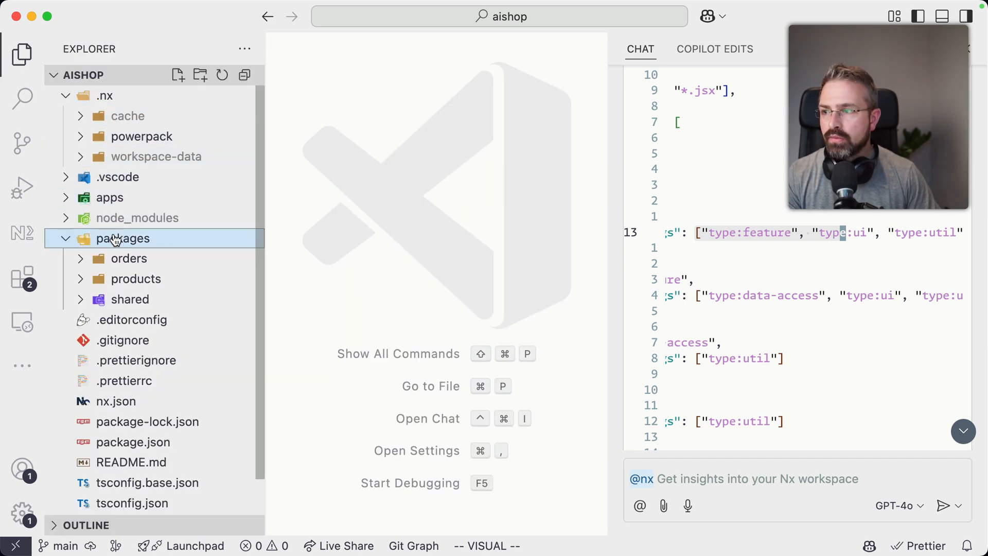
{"action": "left_click", "coordinate": [128, 257]}
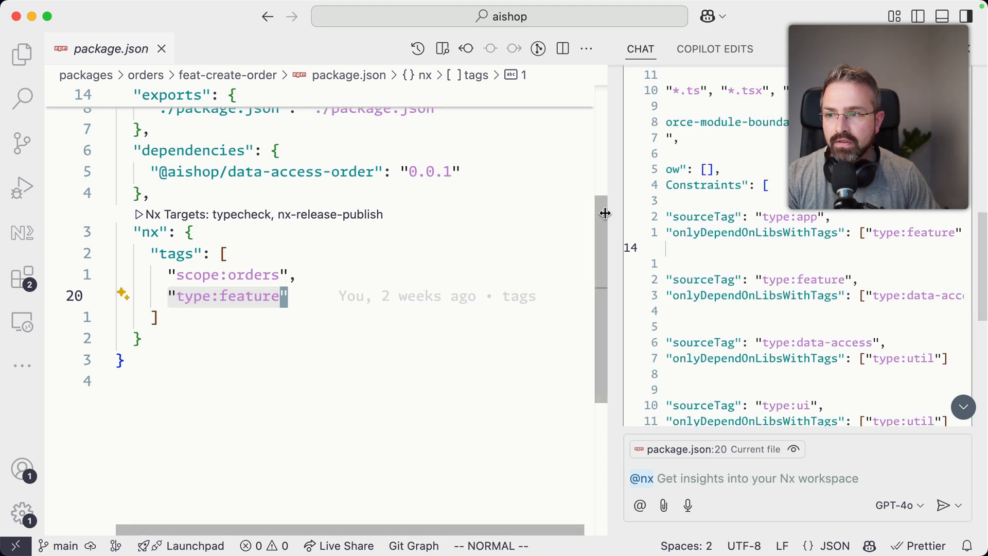
{"action": "mouse_move", "coordinate": [613, 211]}
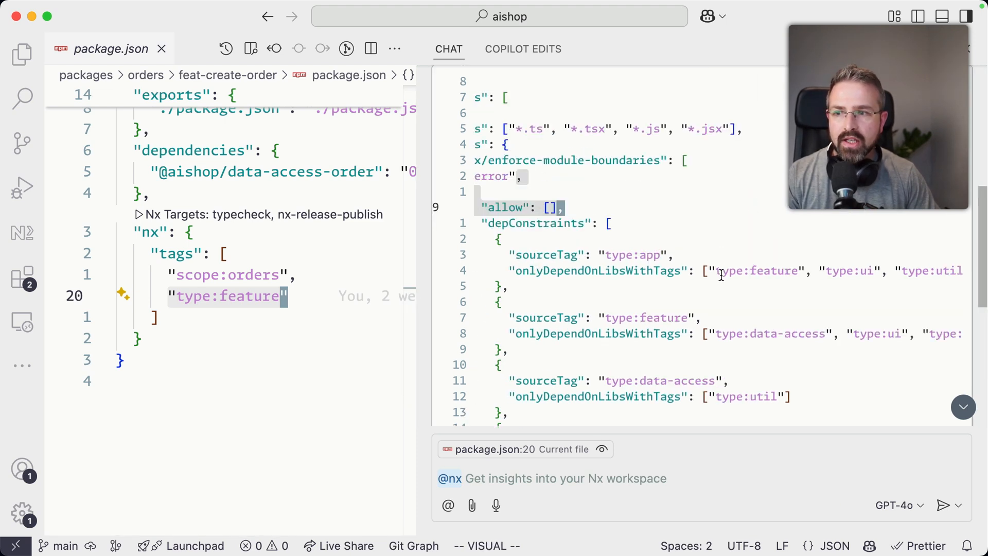
{"action": "key", "text": "Escape"}
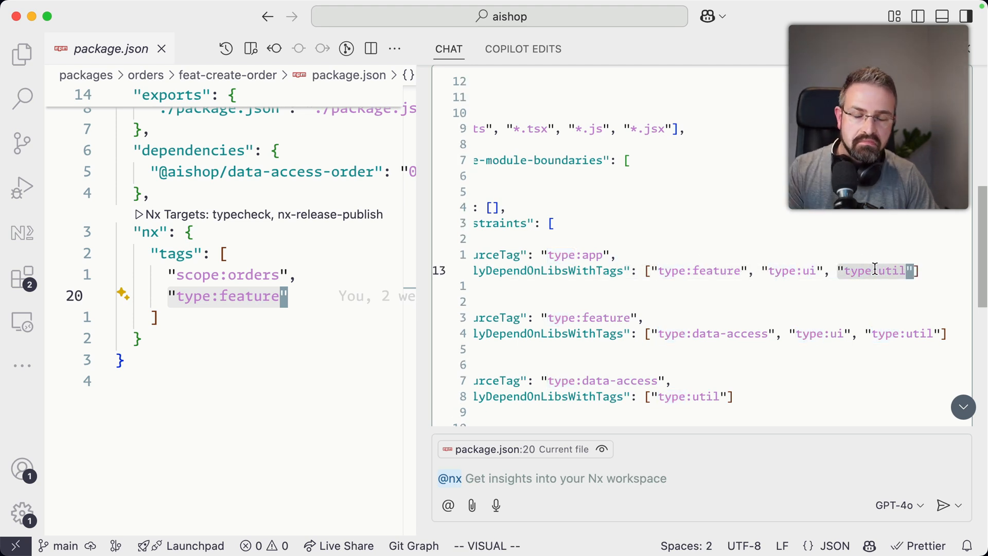
{"action": "scroll", "scroll_direction": "down", "scroll_amount": 3}
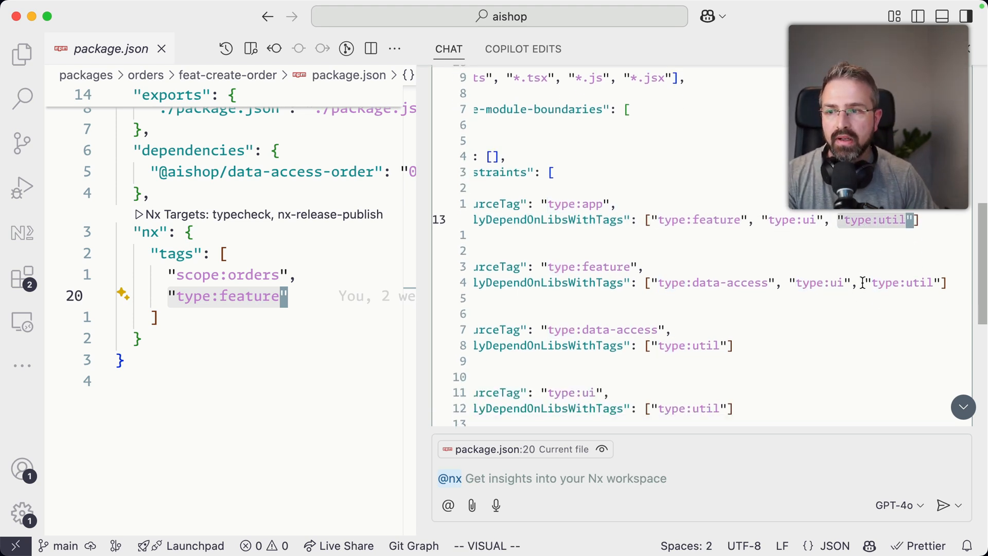
{"action": "scroll", "scroll_direction": "right", "scroll_amount": 3}
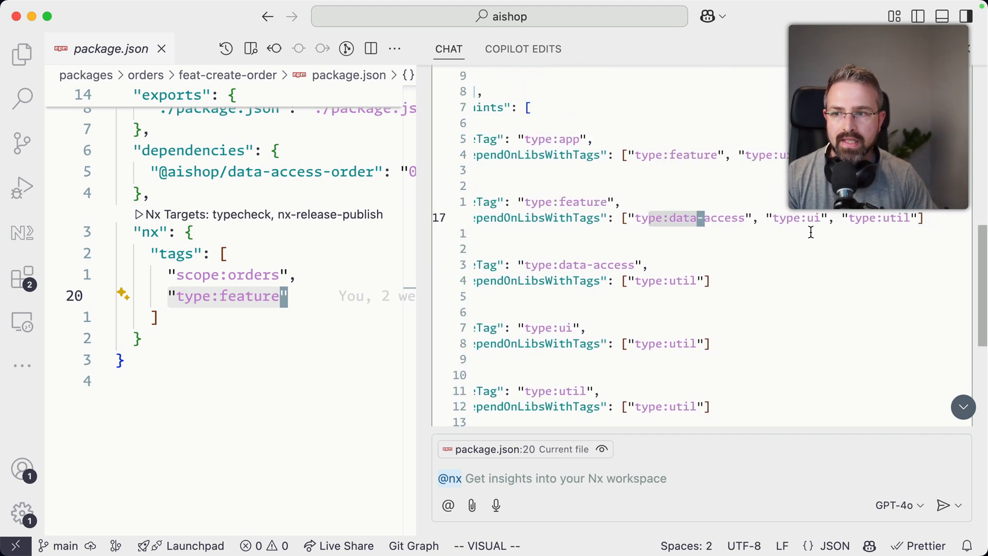
{"action": "scroll", "scroll_direction": "right", "scroll_amount": 3}
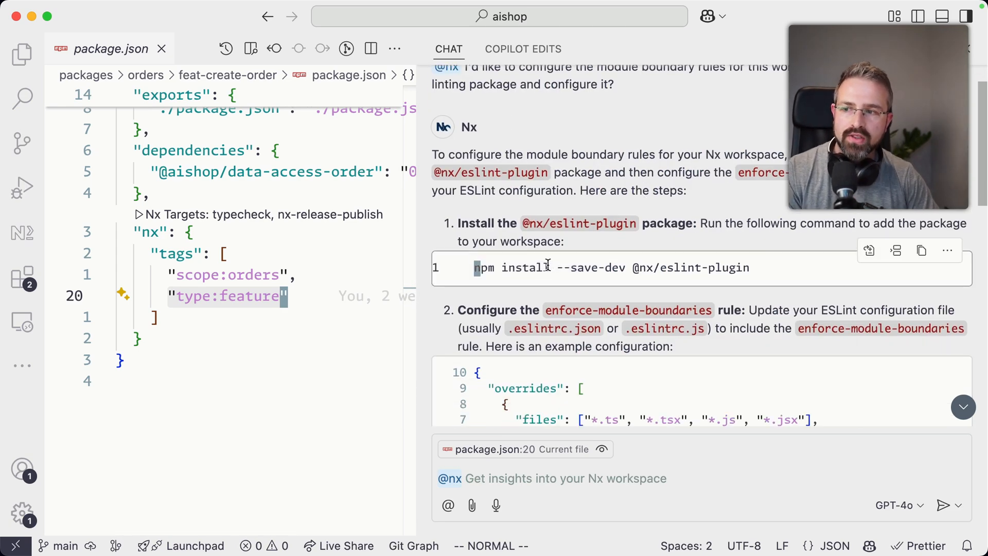
{"action": "mouse_move", "coordinate": [711, 256]}
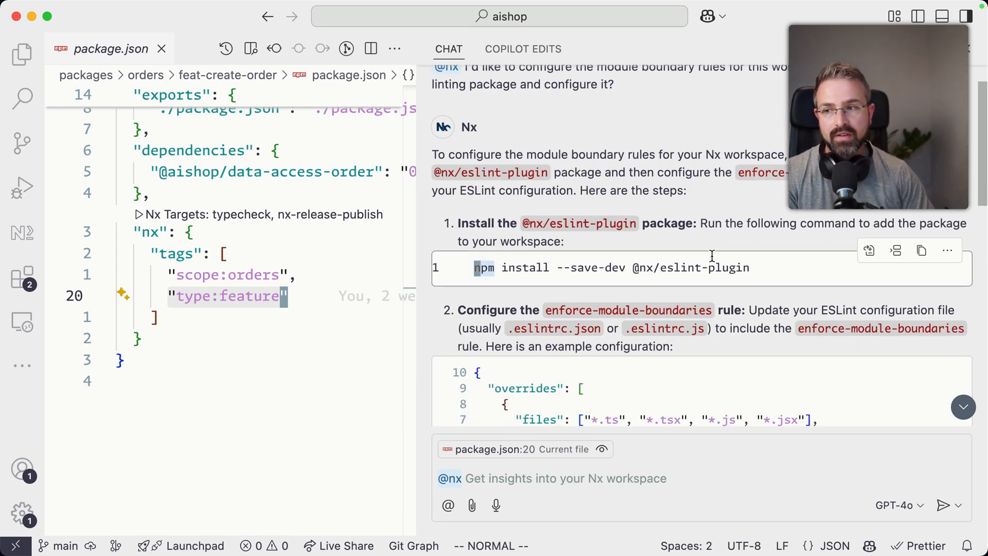